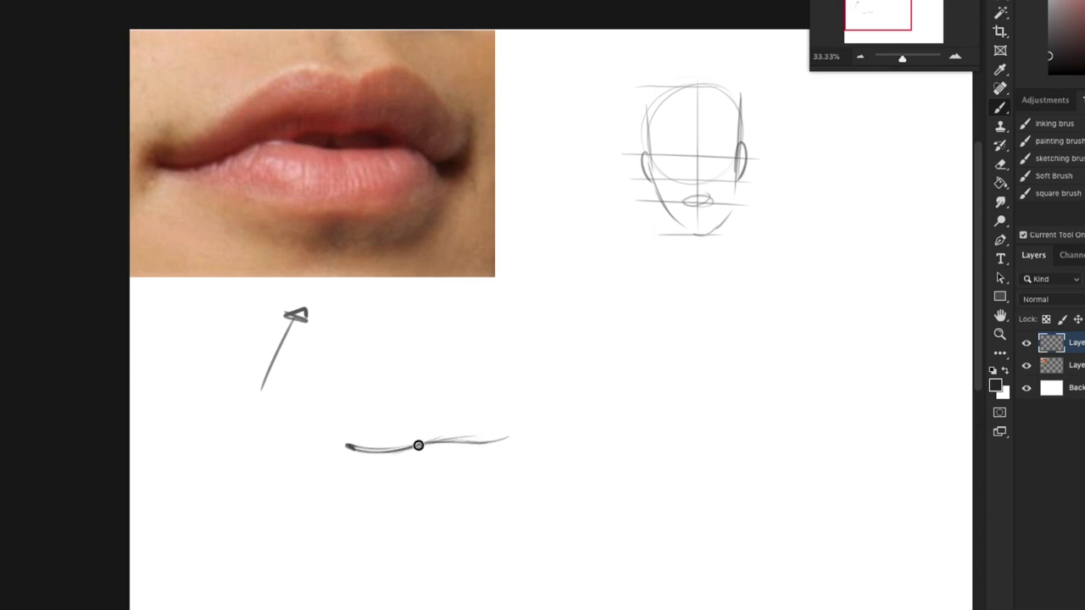
# - Draw the front-view mouth line below the photo and a darkened profile lip shape beside the arrow
pyautogui.moveTo(417, 445); pyautogui.dragTo(541, 455)
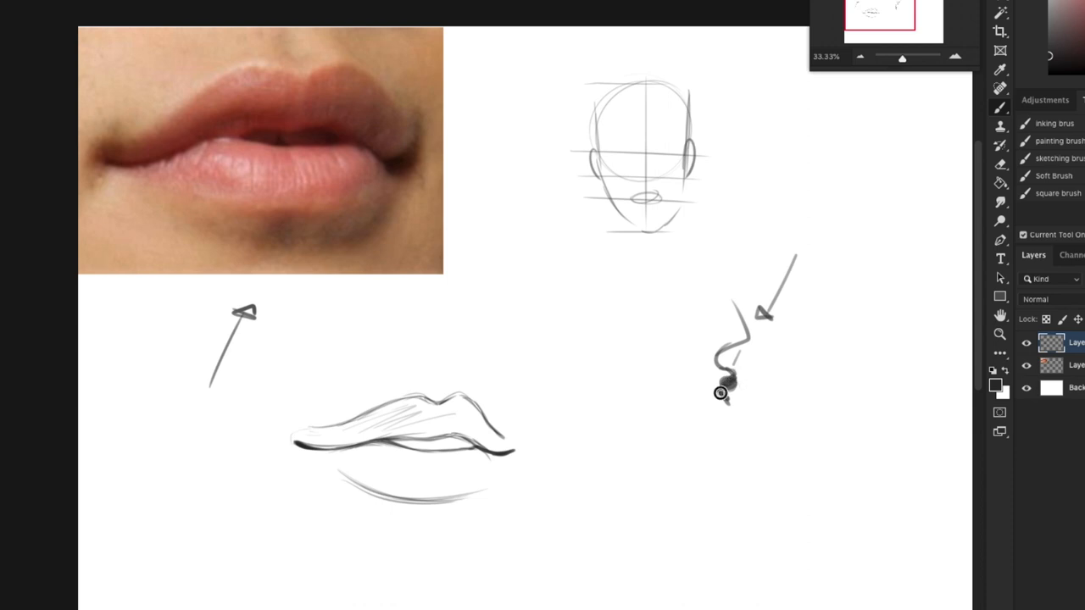
pyautogui.moveTo(721, 394); pyautogui.dragTo(729, 404)
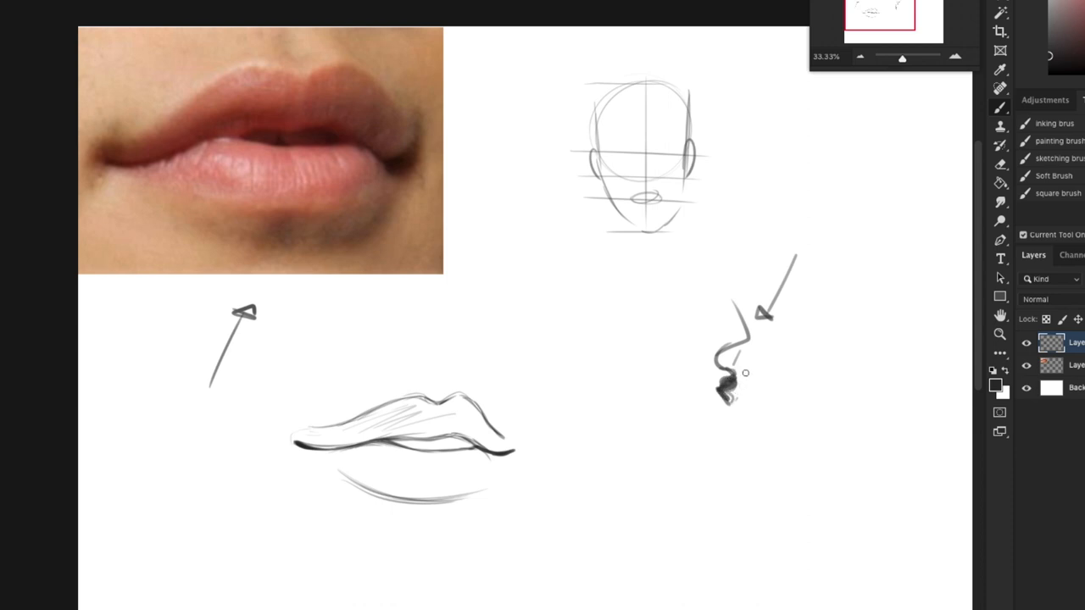
pyautogui.moveTo(729, 373); pyautogui.dragTo(721, 437)
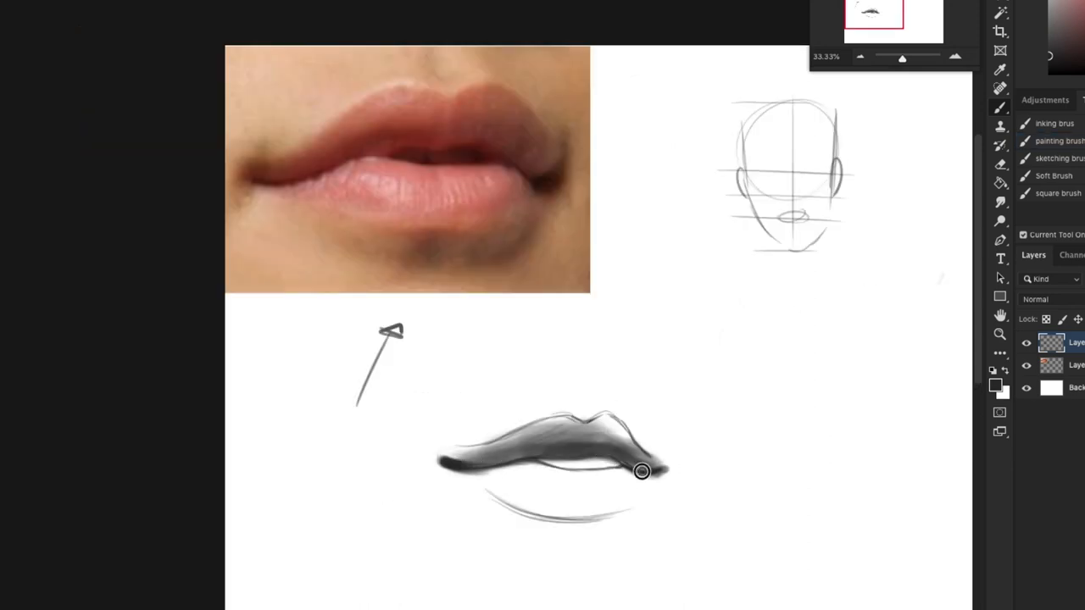
# - Shade and blend the upper lip in dark gray tones
pyautogui.moveTo(641, 471); pyautogui.dragTo(580, 449)
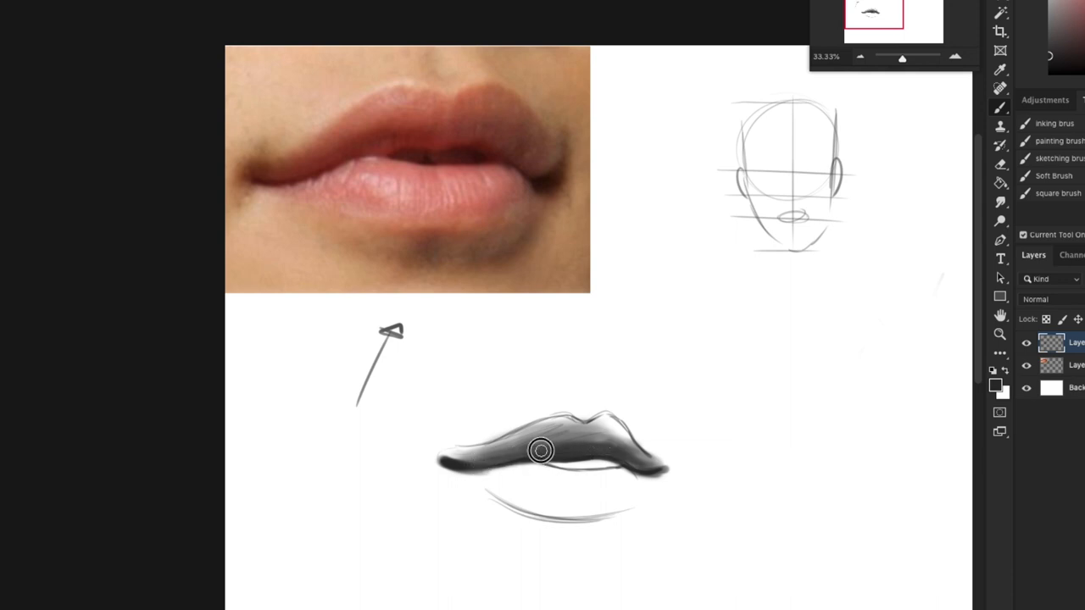
pyautogui.moveTo(540, 451); pyautogui.dragTo(583, 448)
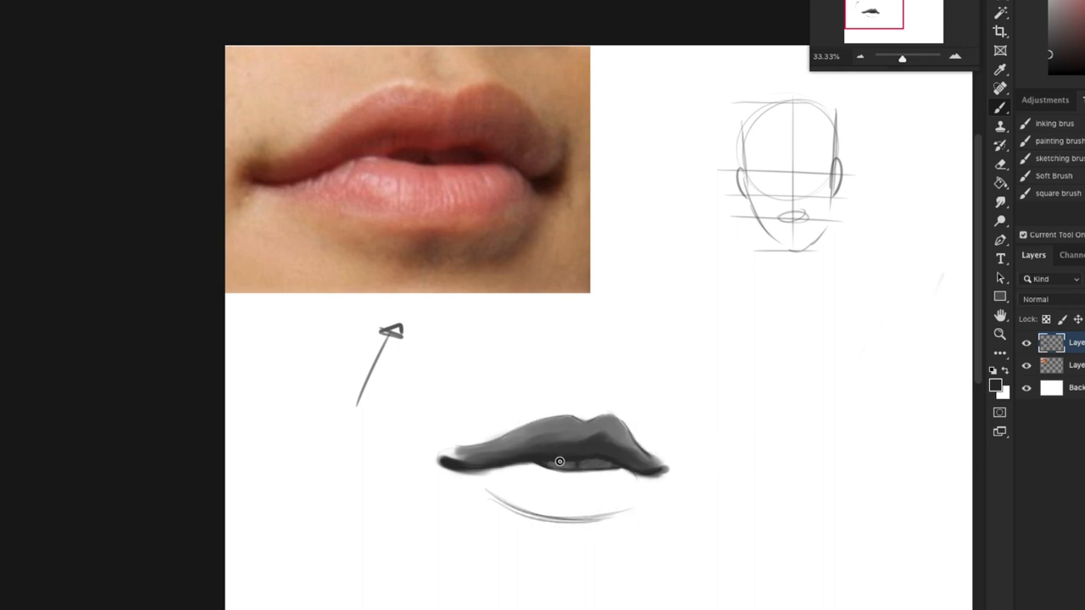
pyautogui.moveTo(560, 461); pyautogui.dragTo(628, 495)
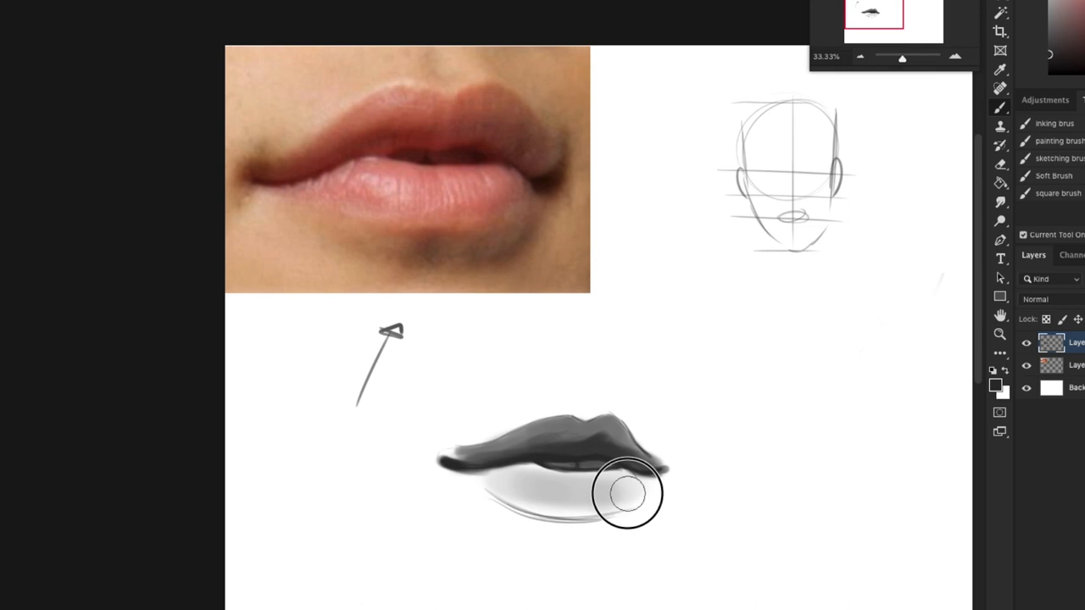
# - Shade the lower lip with its shadow, add glossy highlights and a centre guide line
pyautogui.moveTo(628, 495); pyautogui.dragTo(485, 482)
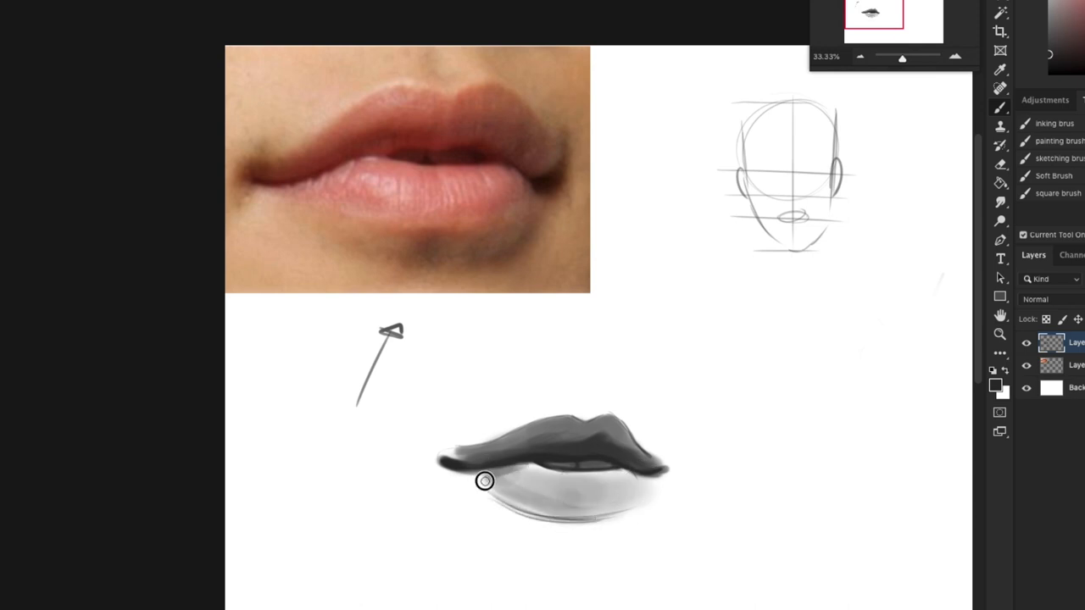
pyautogui.moveTo(483, 481); pyautogui.dragTo(556, 475)
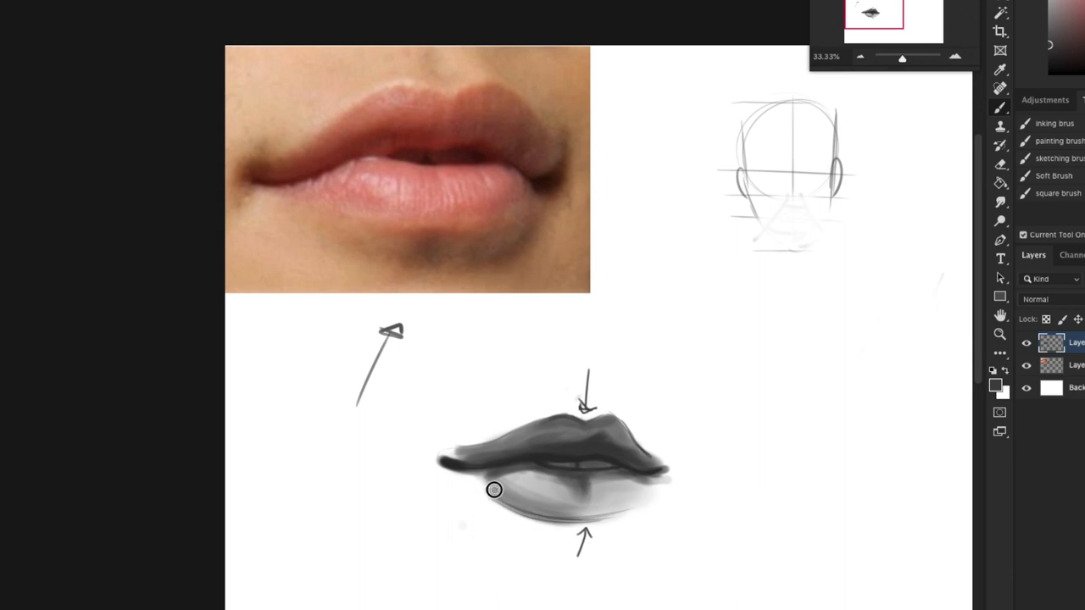
pyautogui.moveTo(495, 490); pyautogui.dragTo(668, 468)
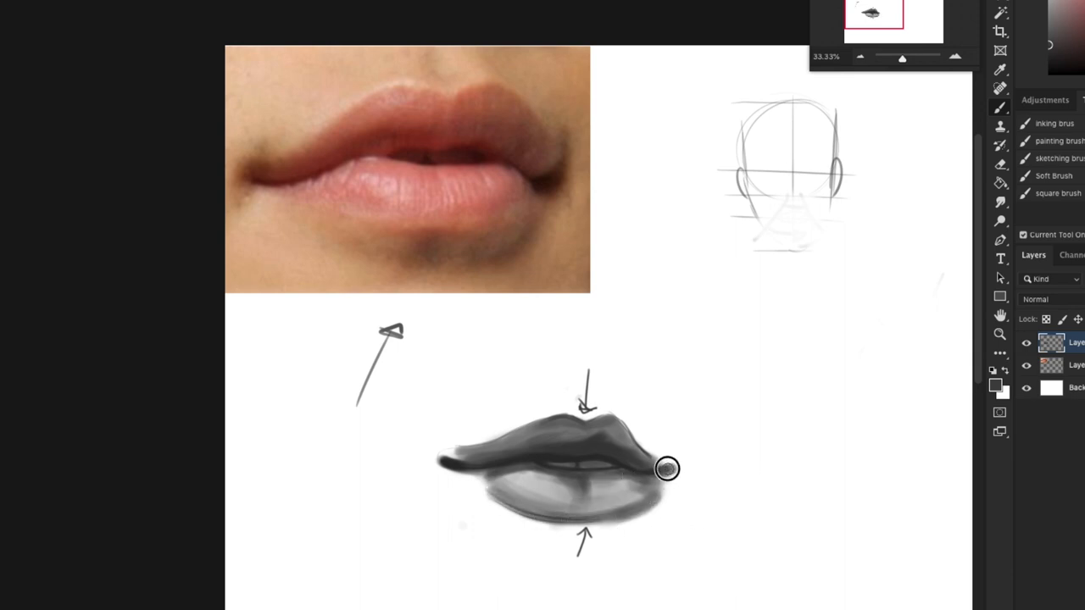
pyautogui.moveTo(664, 468); pyautogui.dragTo(566, 494)
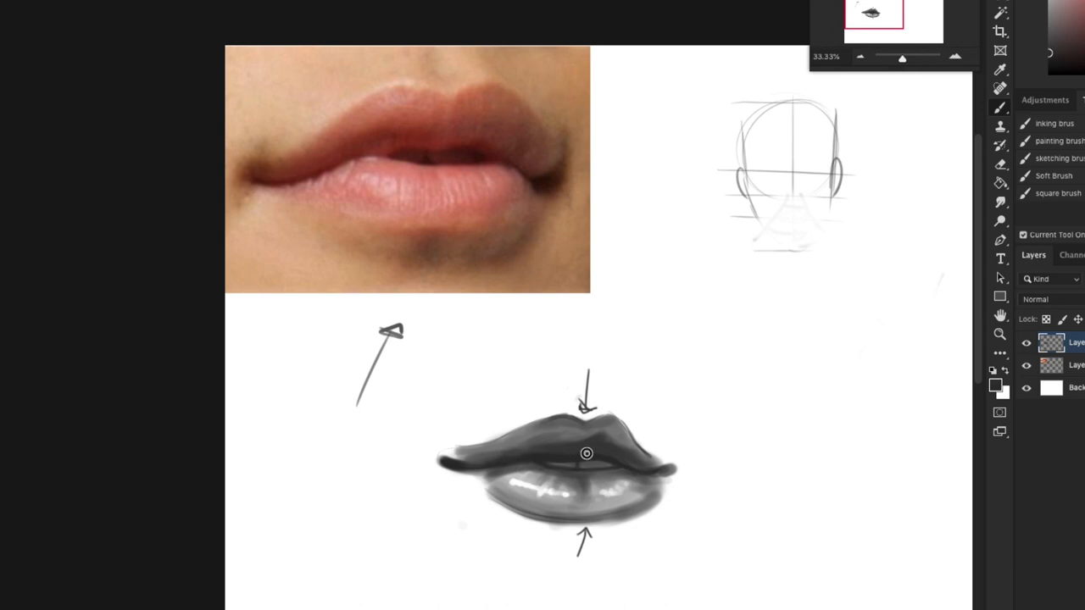
pyautogui.moveTo(587, 454); pyautogui.dragTo(595, 482)
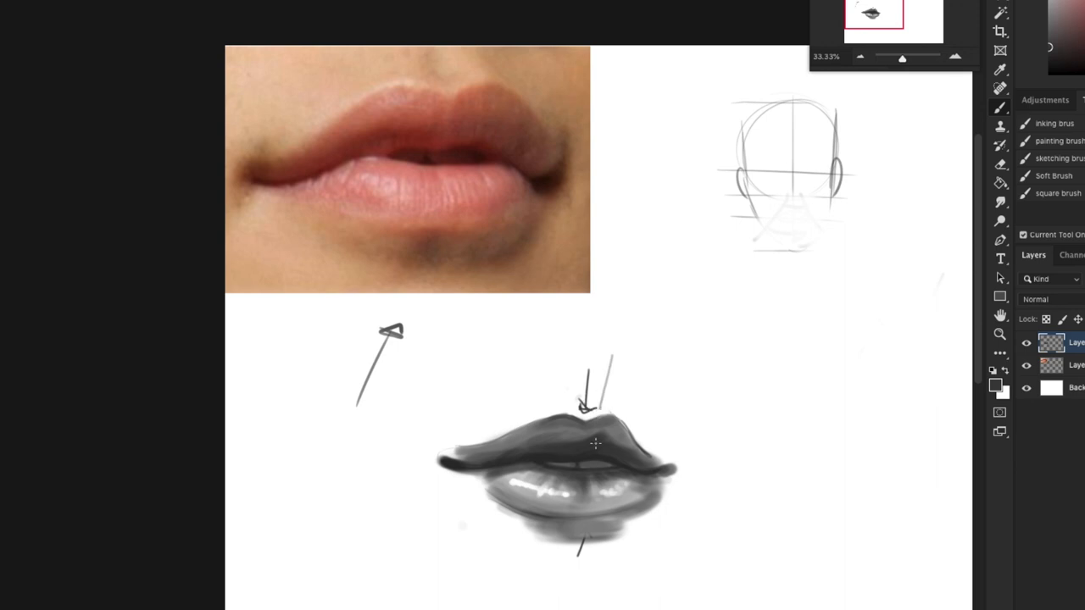
pyautogui.moveTo(594, 488); pyautogui.dragTo(716, 482)
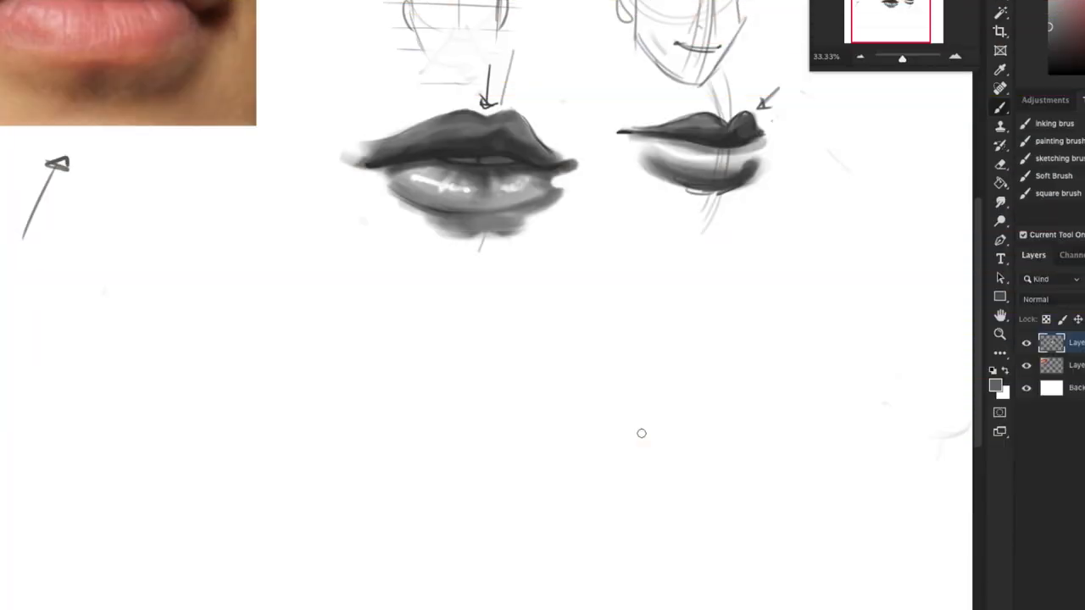
pyautogui.moveTo(540, 414)
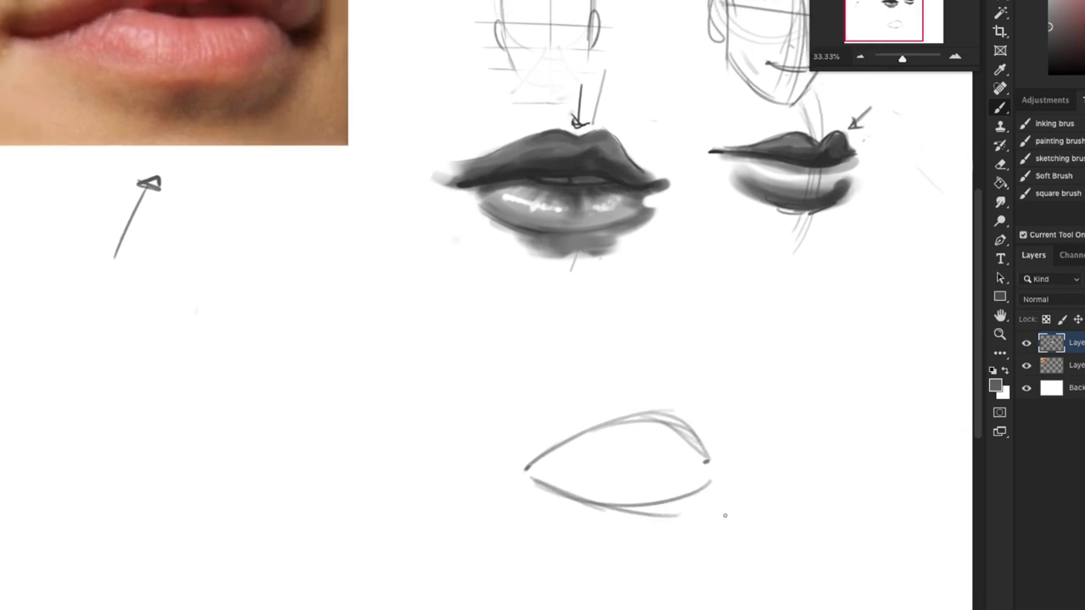
# - Draw the almond outline of the open mouth and the inner upper-lip shape
pyautogui.moveTo(644, 351); pyautogui.dragTo(636, 593)
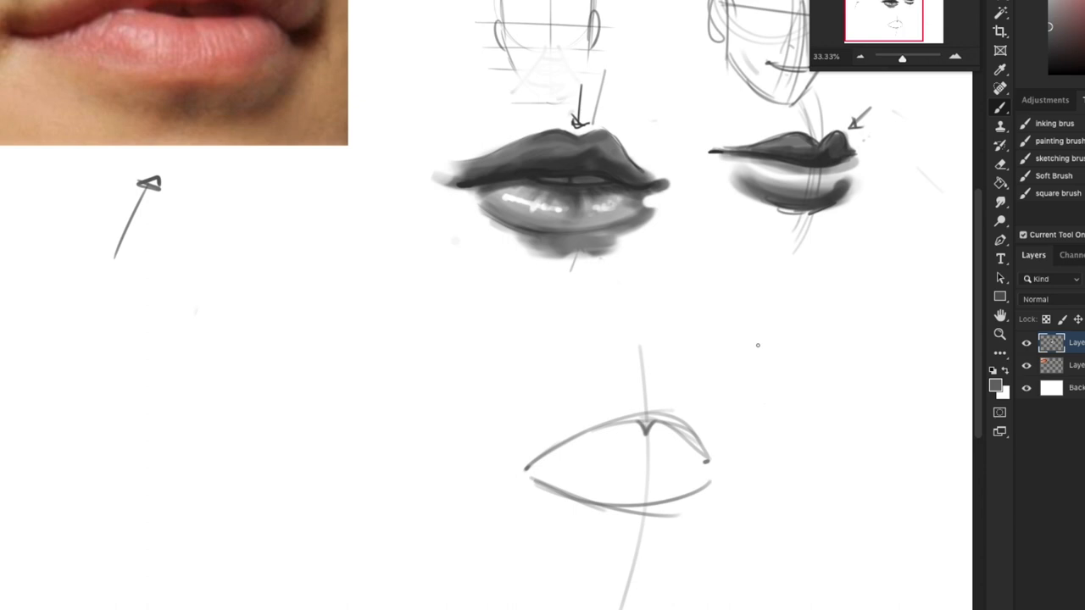
pyautogui.moveTo(645, 429)
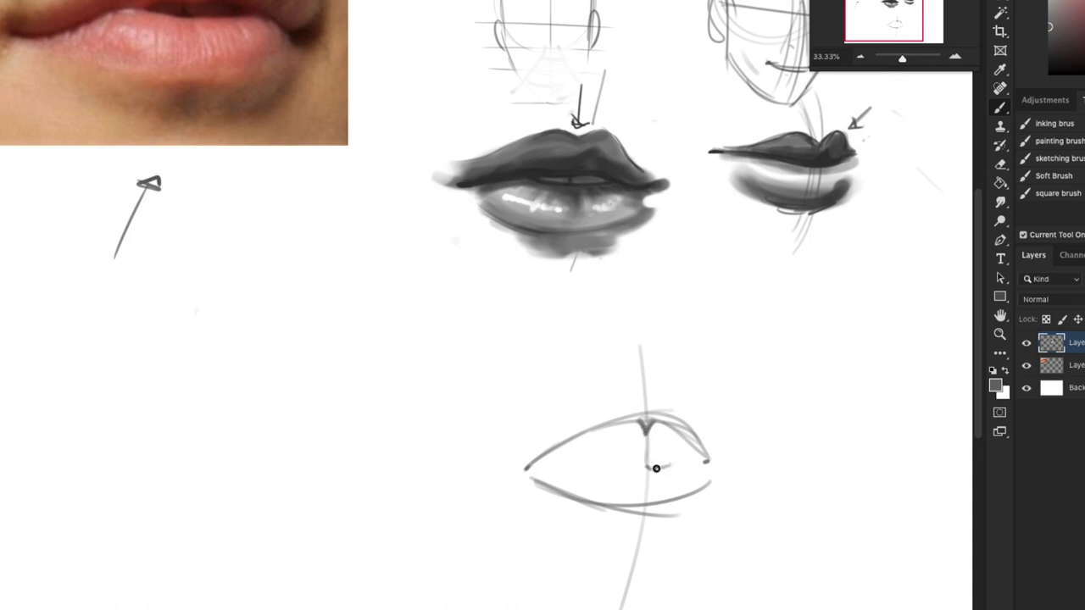
pyautogui.moveTo(534, 457); pyautogui.dragTo(703, 458)
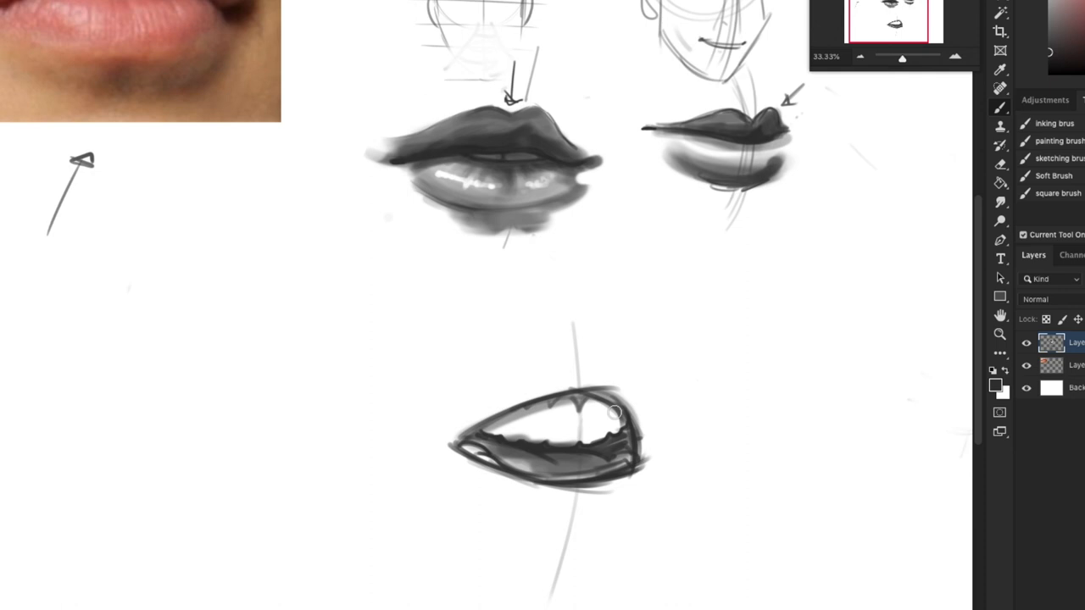
# - Shade the open mouth interior, then add the philtrum ridge, upper lip contour and chin crease
pyautogui.moveTo(614, 414); pyautogui.dragTo(558, 430)
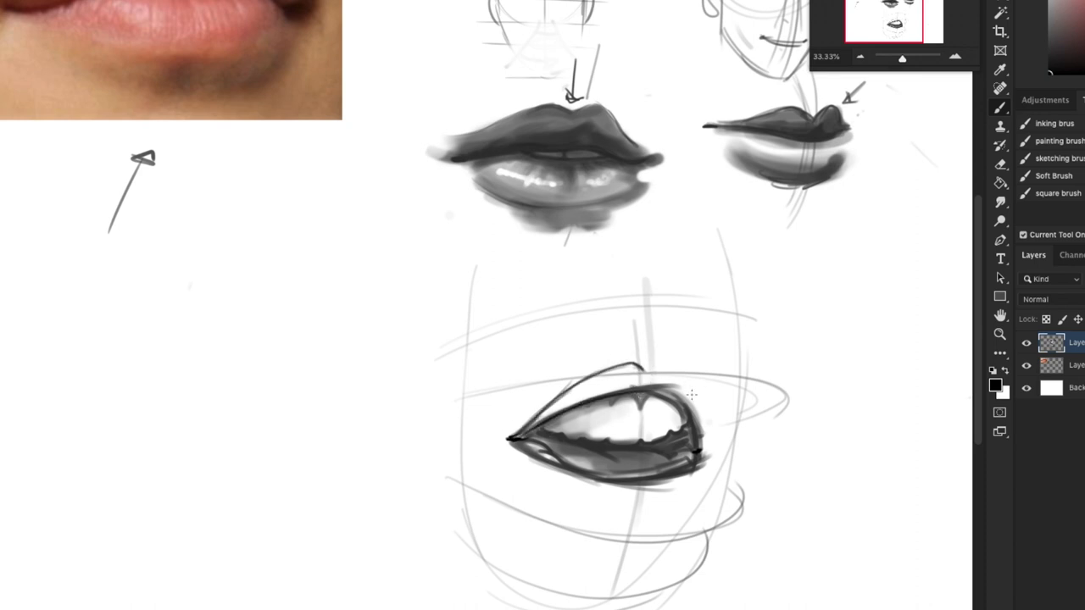
pyautogui.moveTo(687, 370)
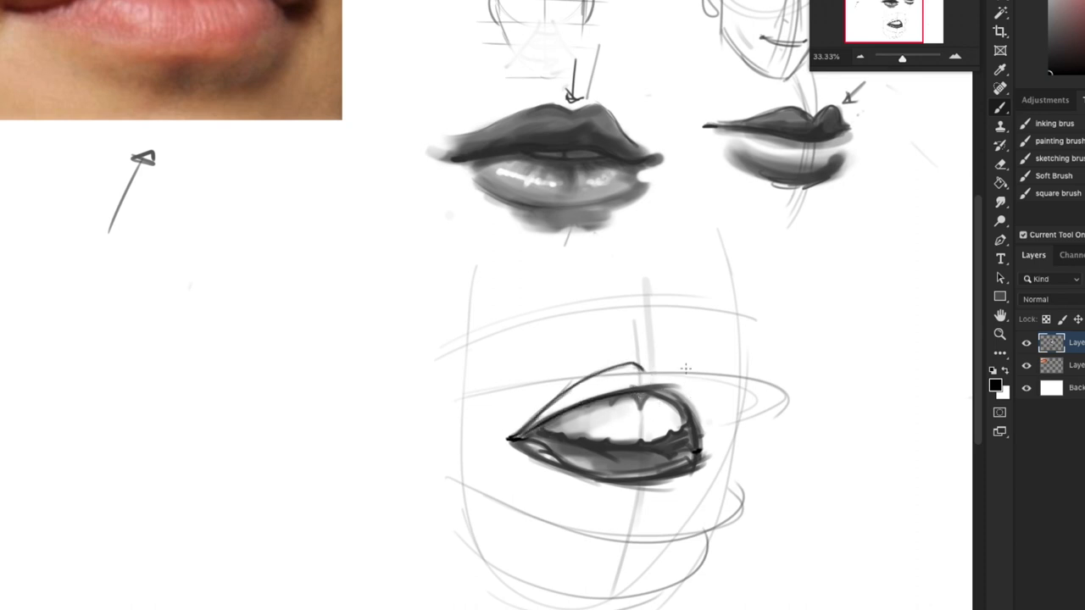
pyautogui.moveTo(631, 365); pyautogui.dragTo(670, 369)
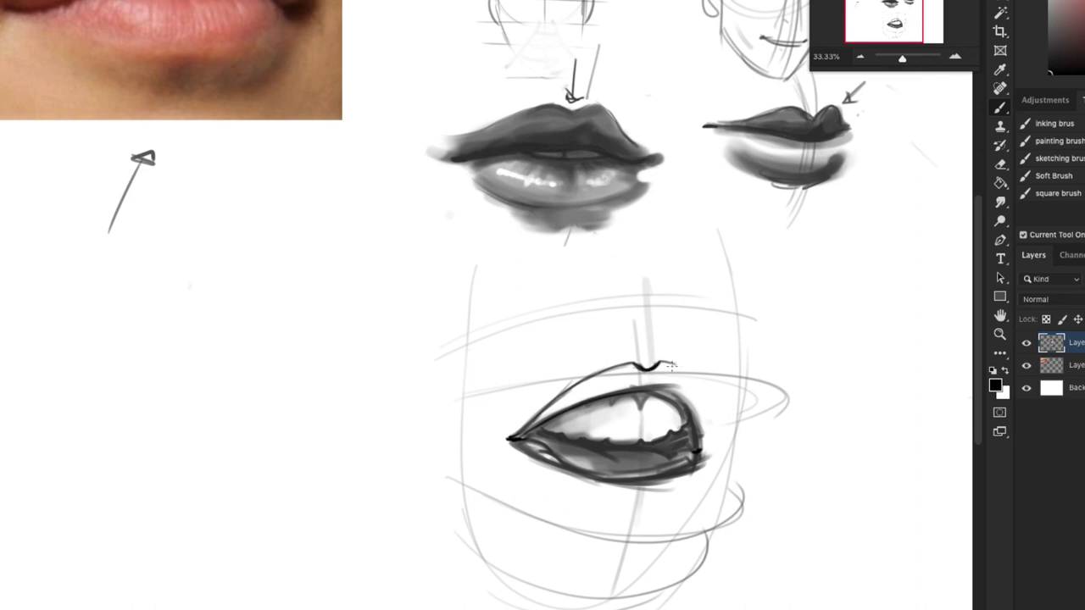
pyautogui.moveTo(670, 370); pyautogui.dragTo(687, 416)
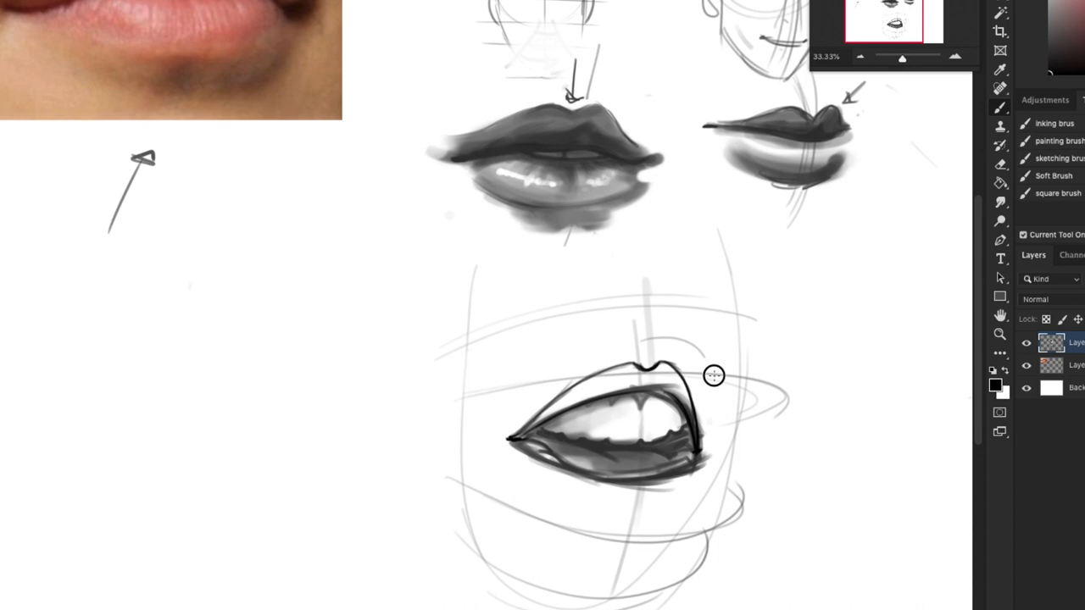
pyautogui.moveTo(611, 516); pyautogui.dragTo(670, 517)
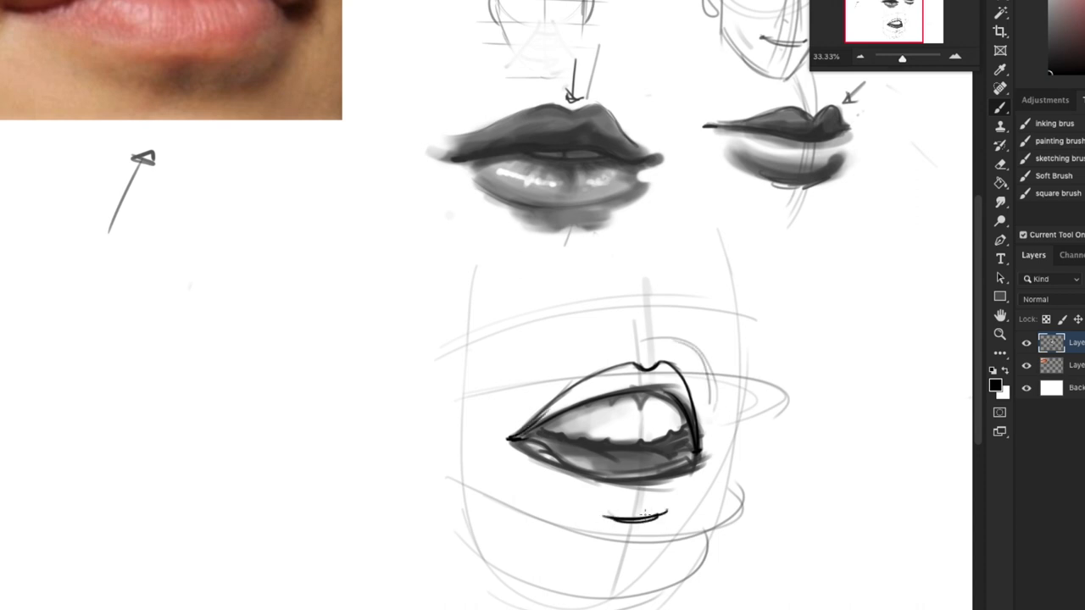
pyautogui.moveTo(614, 515); pyautogui.dragTo(670, 519)
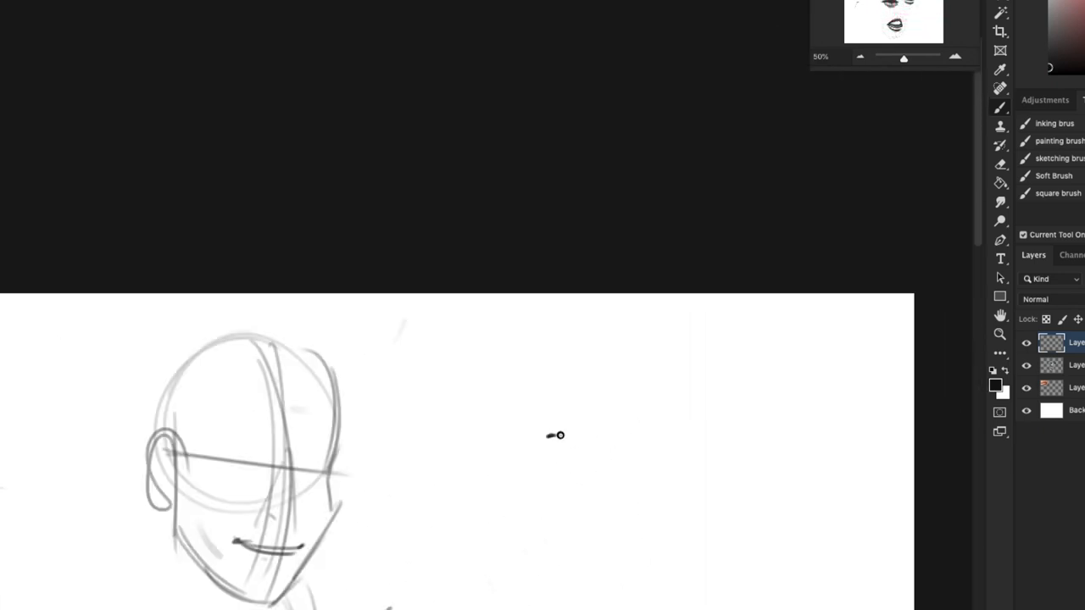
# - Outline the grinning mouth with teeth and lips, then shade its inside gray
pyautogui.moveTo(546, 437); pyautogui.dragTo(631, 505)
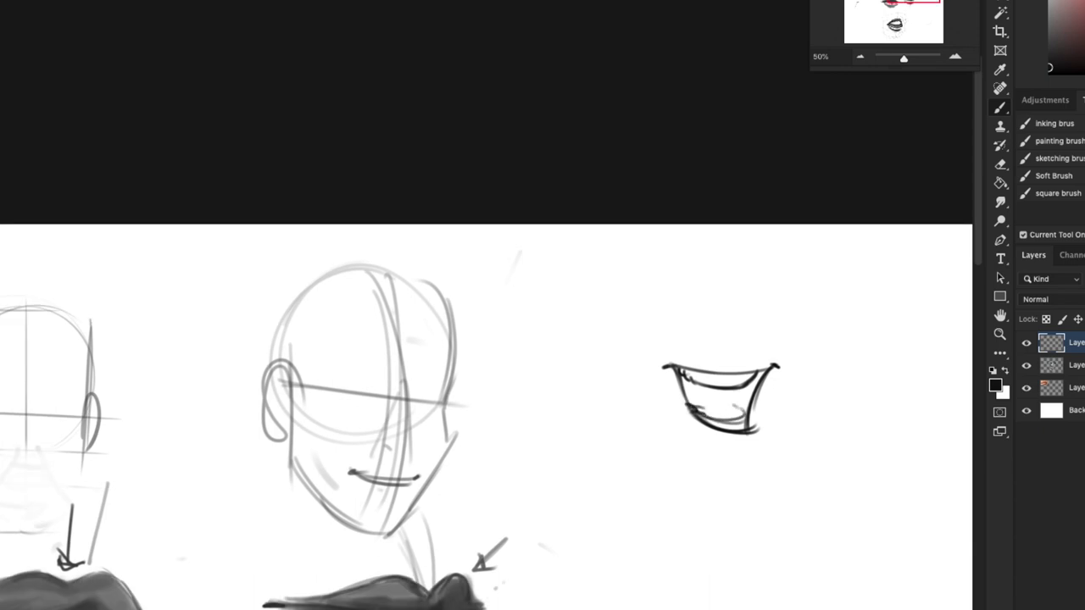
pyautogui.moveTo(687, 407); pyautogui.dragTo(754, 412)
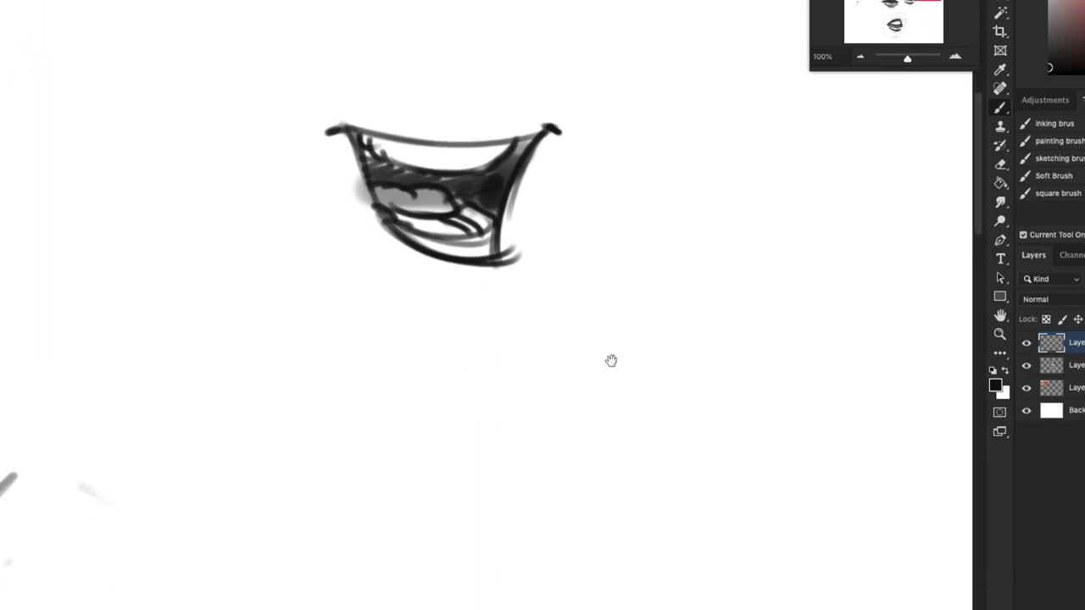
pyautogui.moveTo(610, 360); pyautogui.dragTo(641, 576)
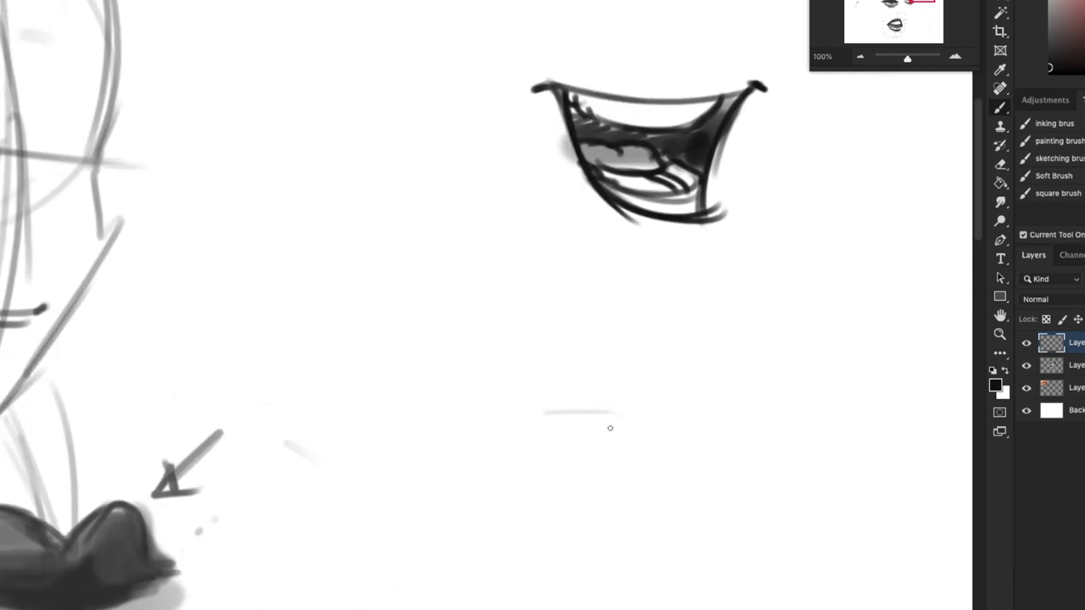
# - Sketch the angry face's snarling mouth and the surprised face's eyes below the grin
pyautogui.moveTo(500, 399); pyautogui.dragTo(653, 399)
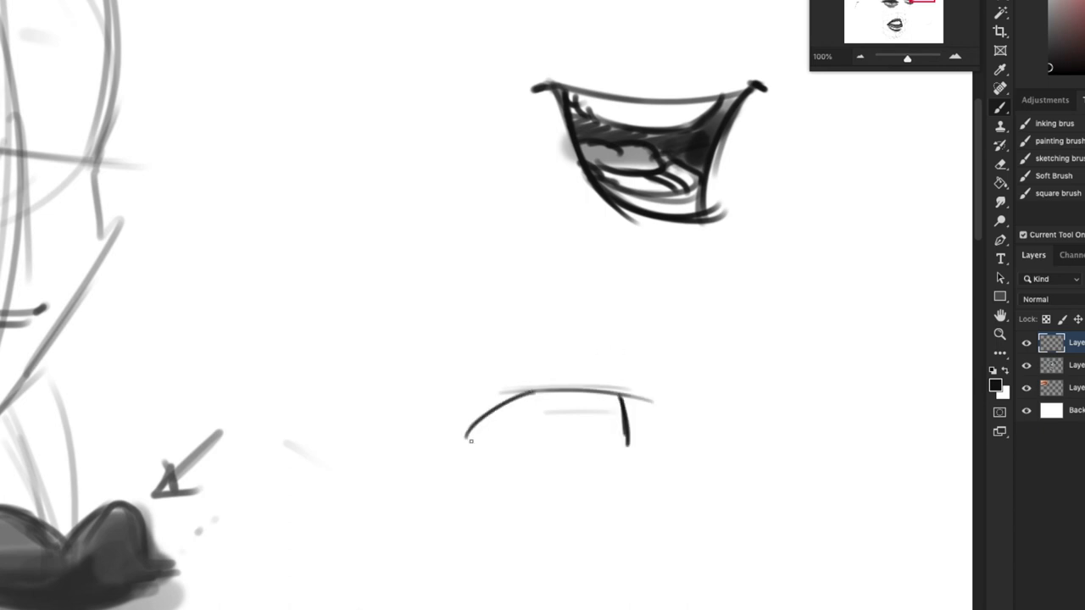
pyautogui.moveTo(461, 444); pyautogui.dragTo(627, 454)
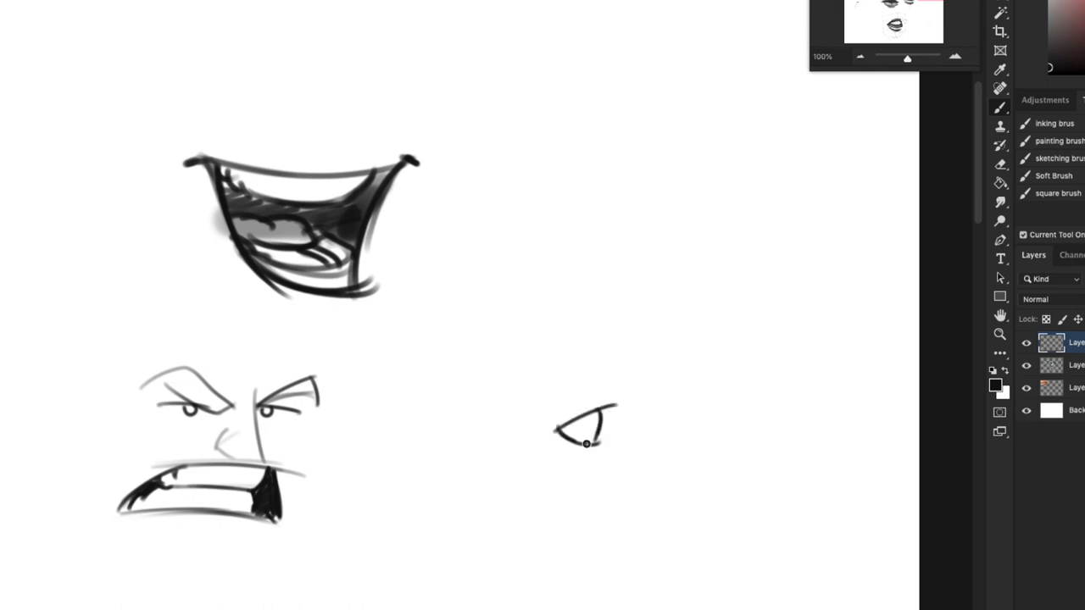
pyautogui.moveTo(559, 424); pyautogui.dragTo(593, 438)
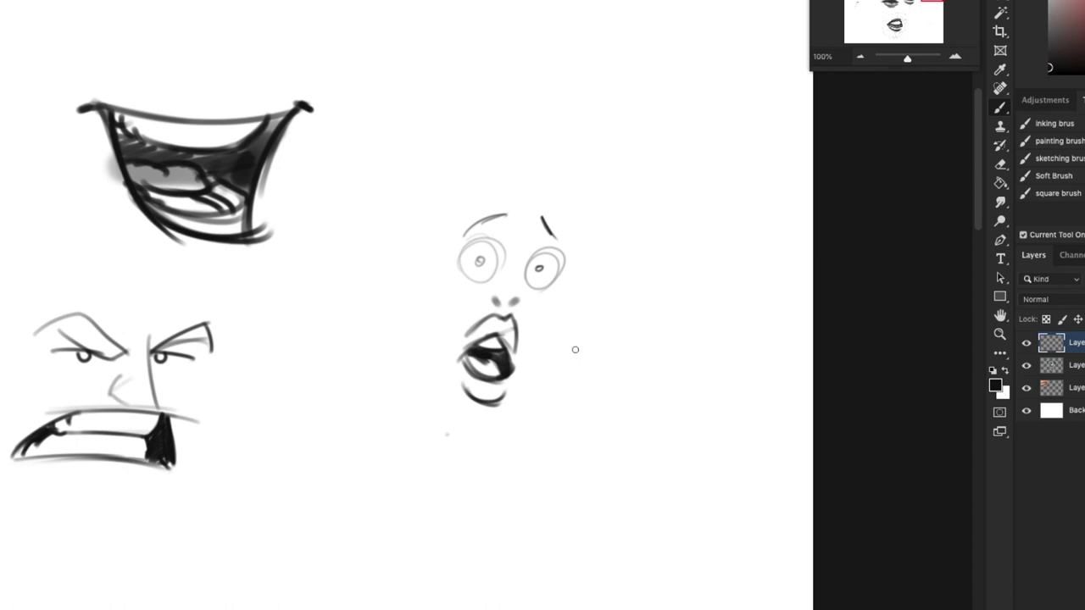
pyautogui.moveTo(561, 460)
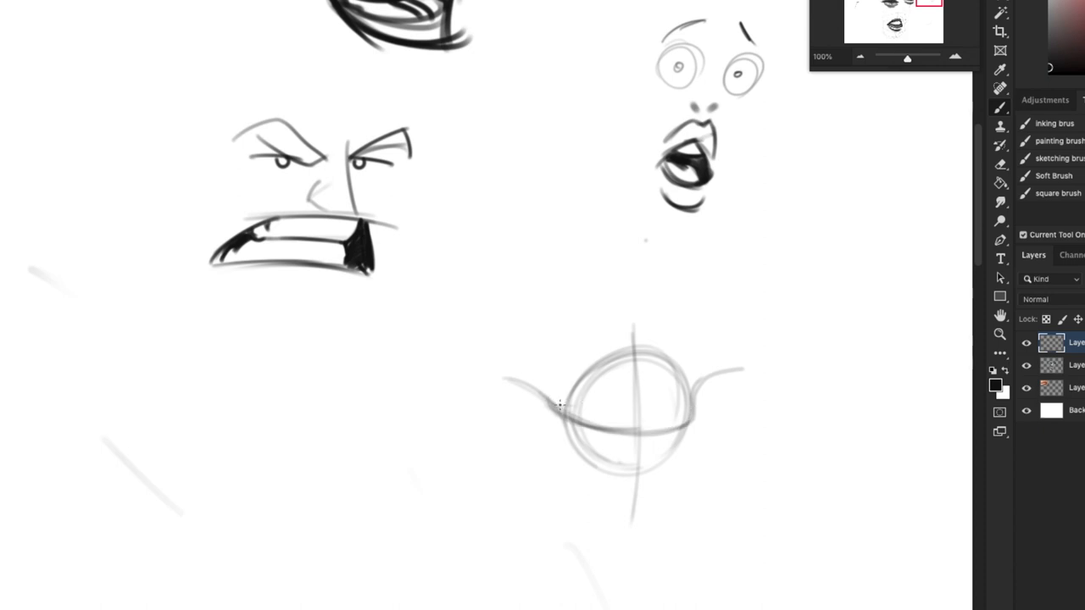
# - Ink the lip line and lower lip over the circle construction
pyautogui.moveTo(551, 415); pyautogui.dragTo(703, 415)
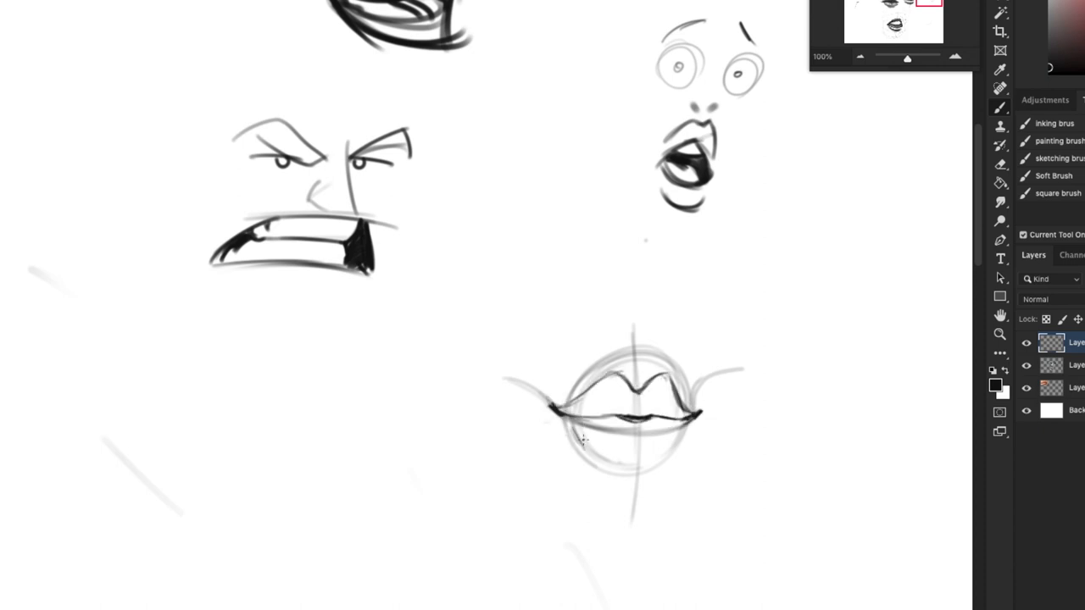
pyautogui.moveTo(559, 424); pyautogui.dragTo(611, 449)
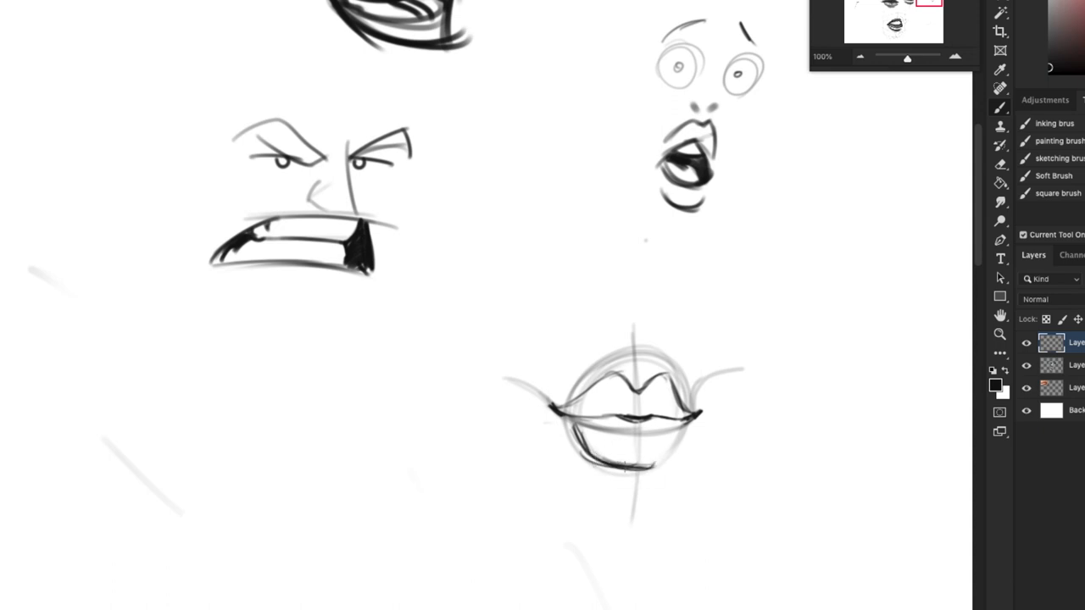
pyautogui.moveTo(593, 441); pyautogui.dragTo(669, 444)
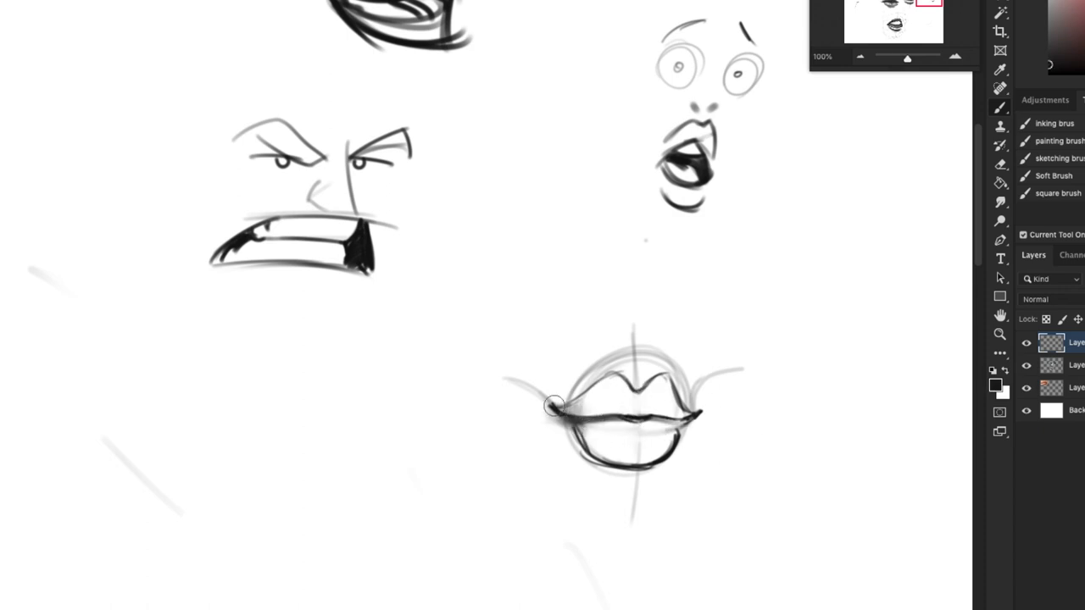
# - Darken the lip corner and shade the upper and lower lips in gray
pyautogui.moveTo(551, 406); pyautogui.dragTo(641, 416)
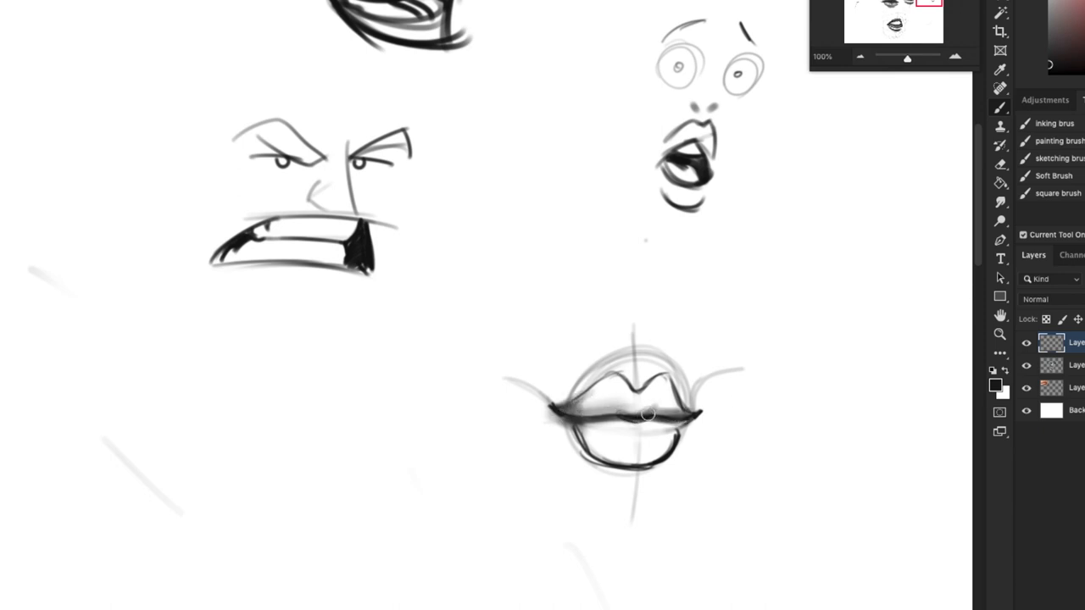
pyautogui.moveTo(648, 415); pyautogui.dragTo(636, 422)
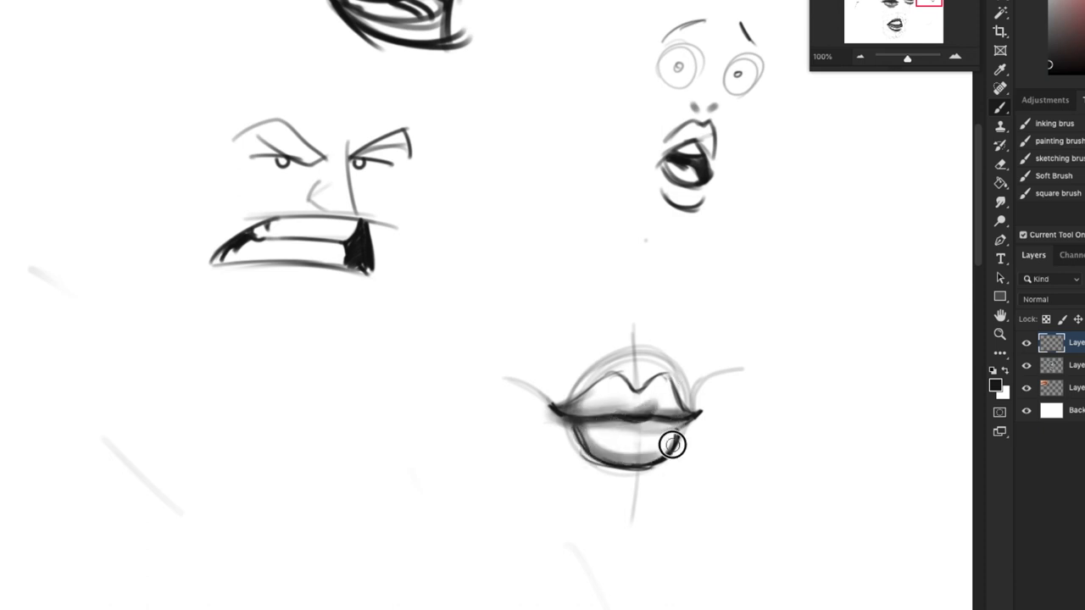
pyautogui.moveTo(670, 444); pyautogui.dragTo(658, 405)
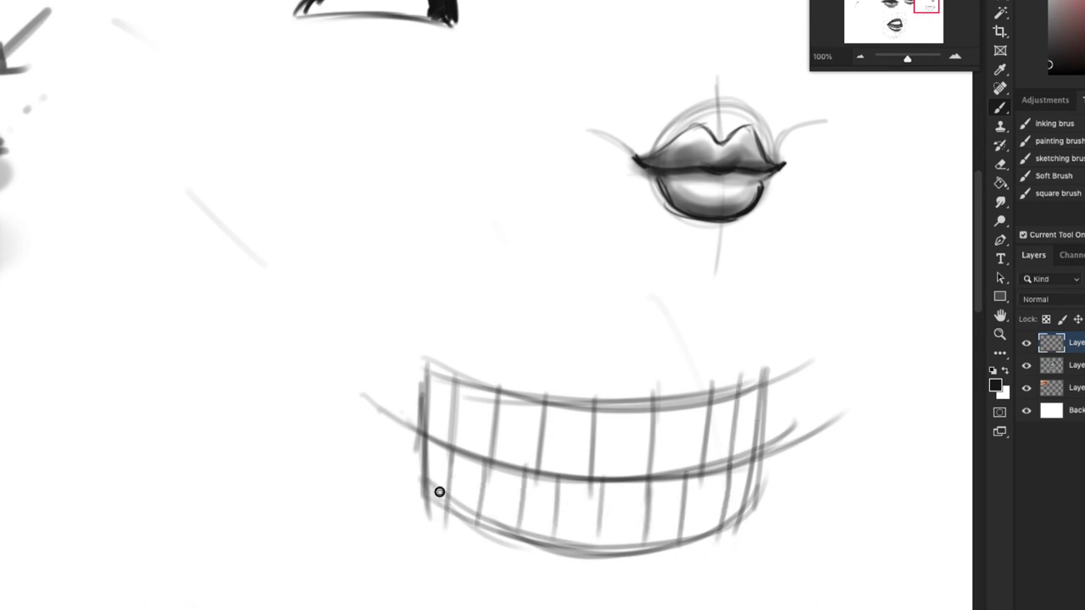
# - Fade the grid, redraw the teeth block with a centre line and start the front teeth
pyautogui.moveTo(433, 474); pyautogui.dragTo(822, 449)
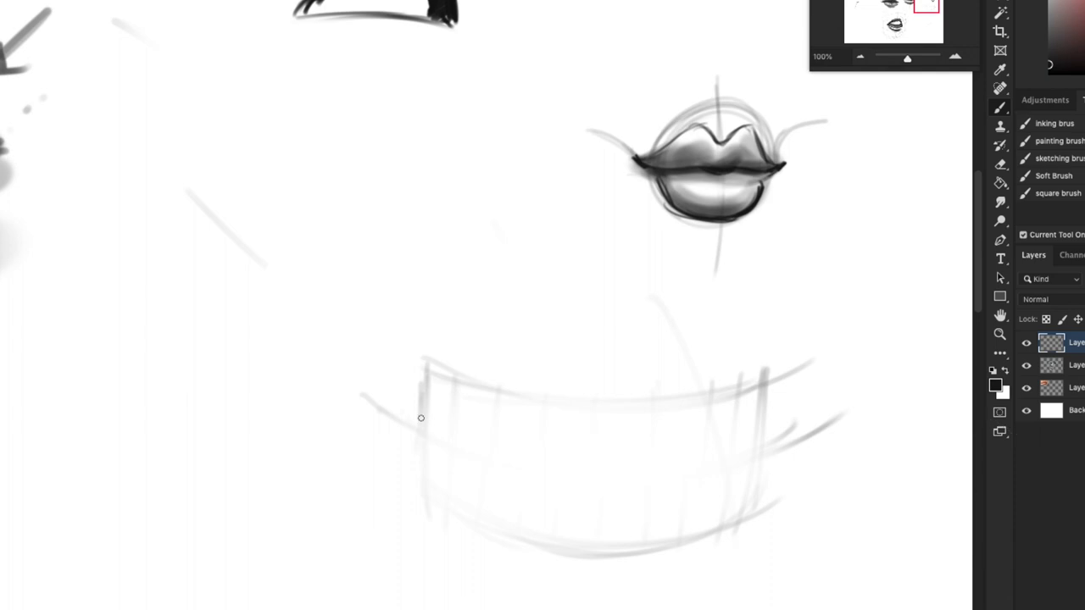
pyautogui.moveTo(424, 424); pyautogui.dragTo(627, 549)
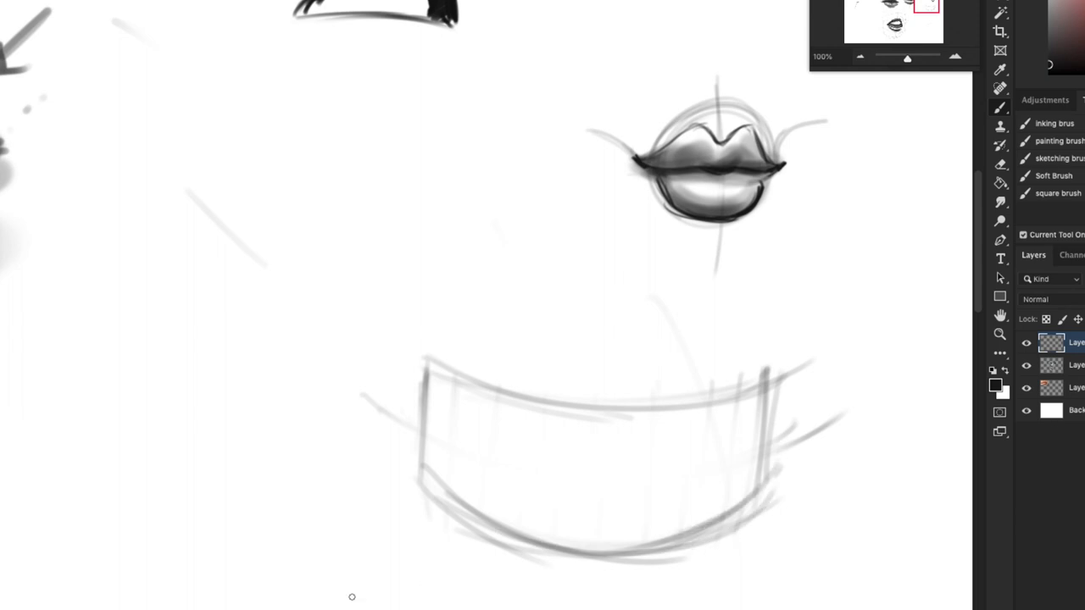
pyautogui.moveTo(631, 288); pyautogui.dragTo(631, 593)
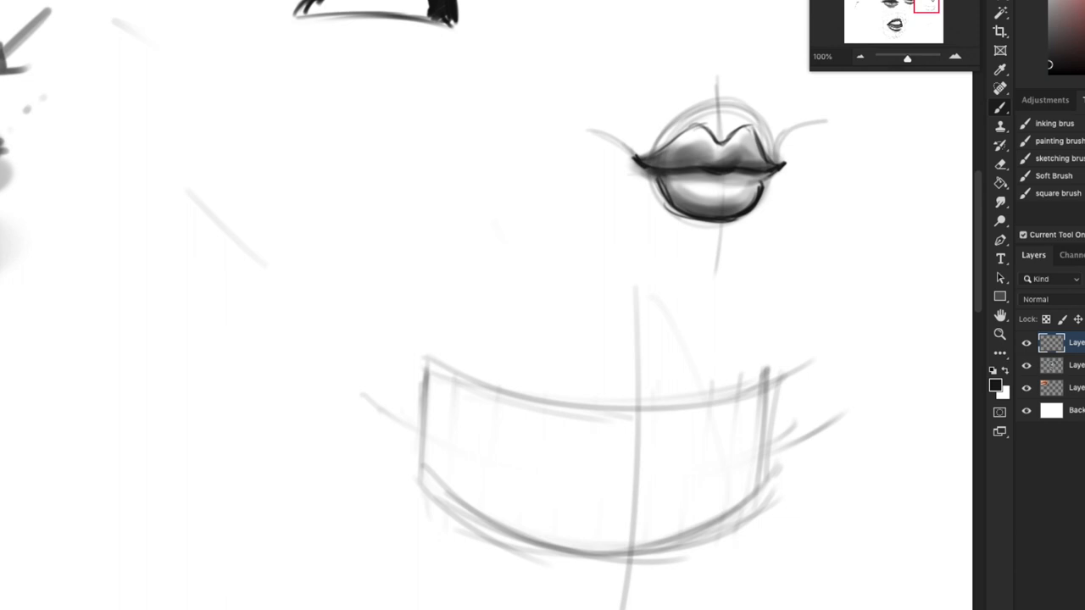
pyautogui.moveTo(668, 591)
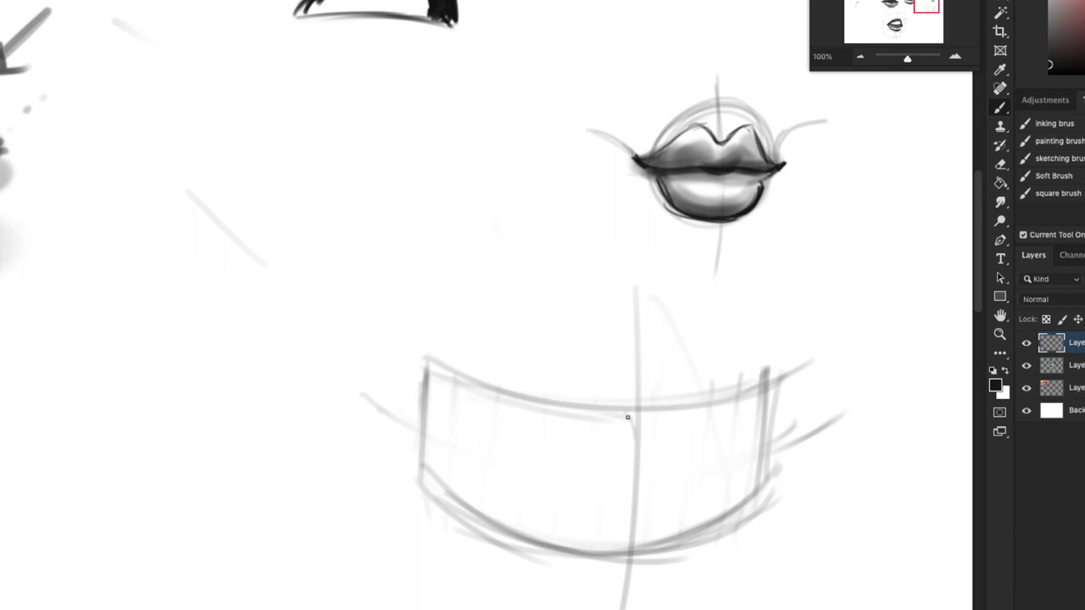
pyautogui.moveTo(631, 420); pyautogui.dragTo(665, 432)
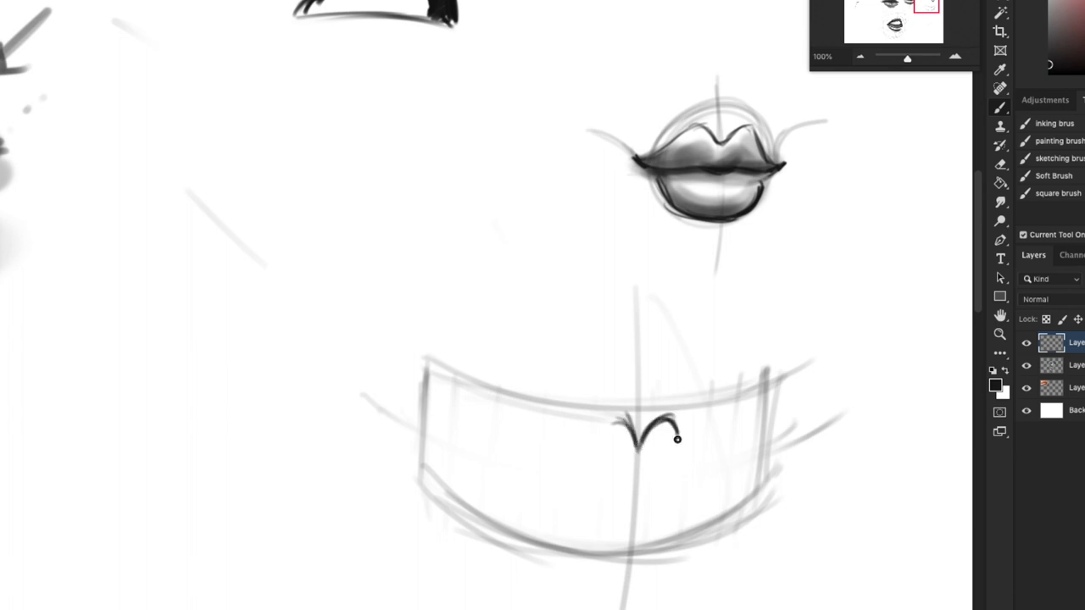
pyautogui.moveTo(653, 432); pyautogui.dragTo(710, 420)
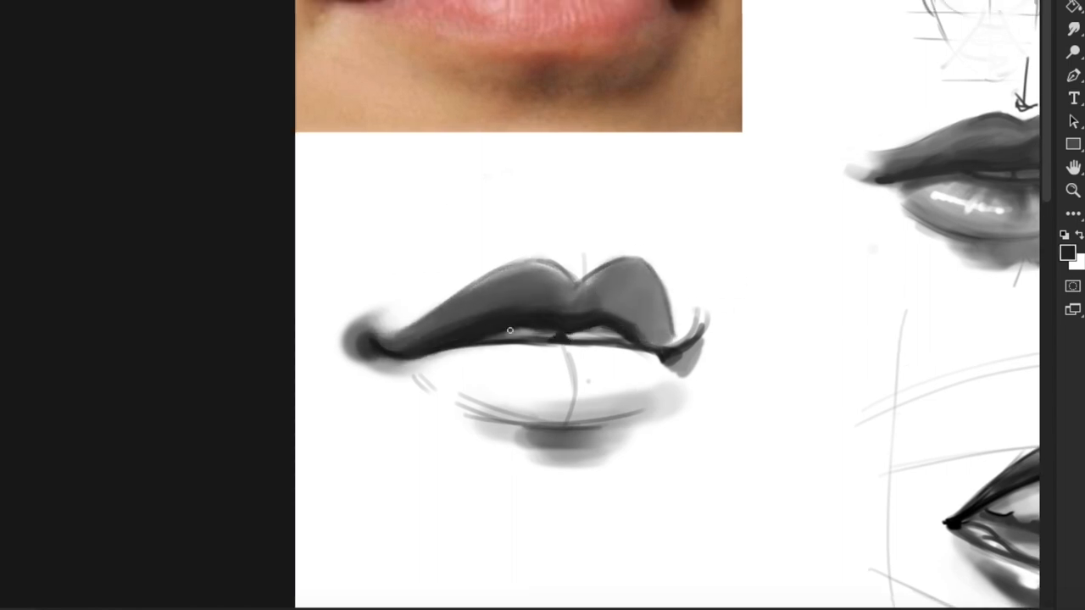
# - Paint smooth gray shading on the upper and lower lips of the study under the photo
pyautogui.moveTo(508, 330); pyautogui.dragTo(551, 337)
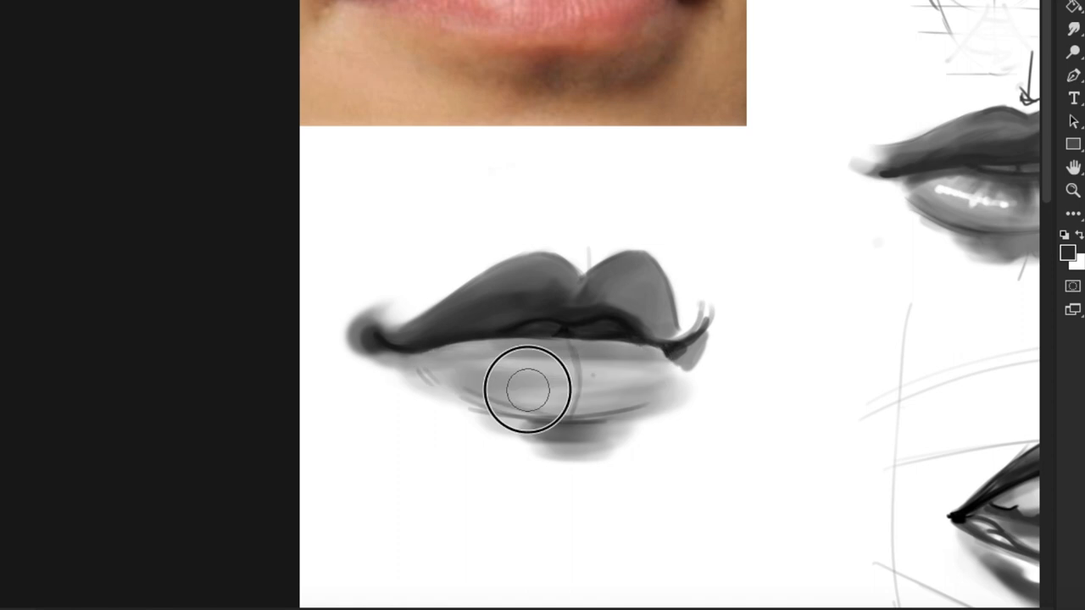
pyautogui.moveTo(525, 390); pyautogui.dragTo(424, 359)
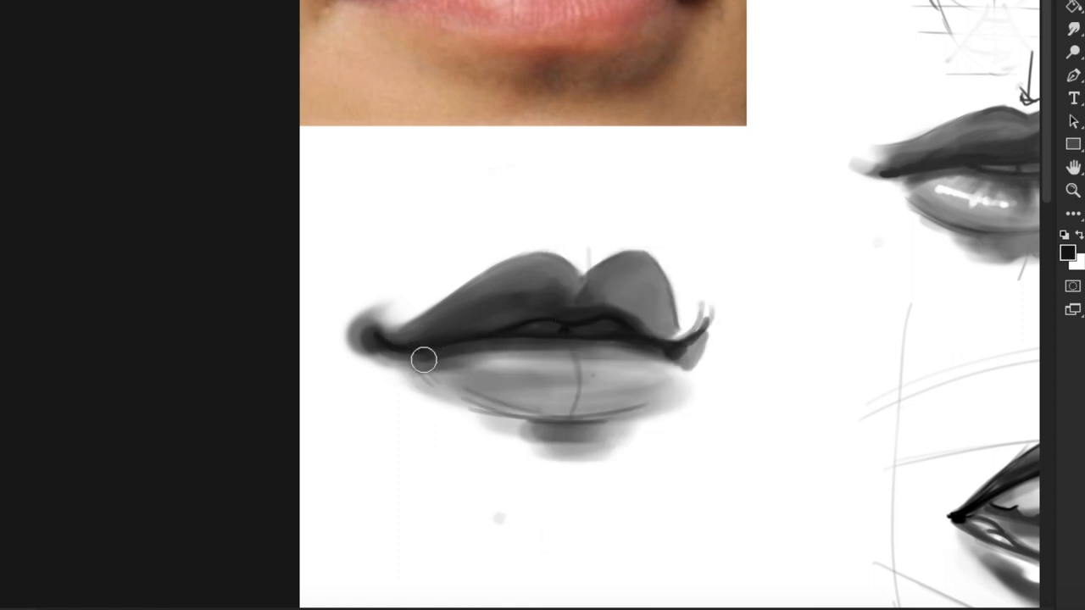